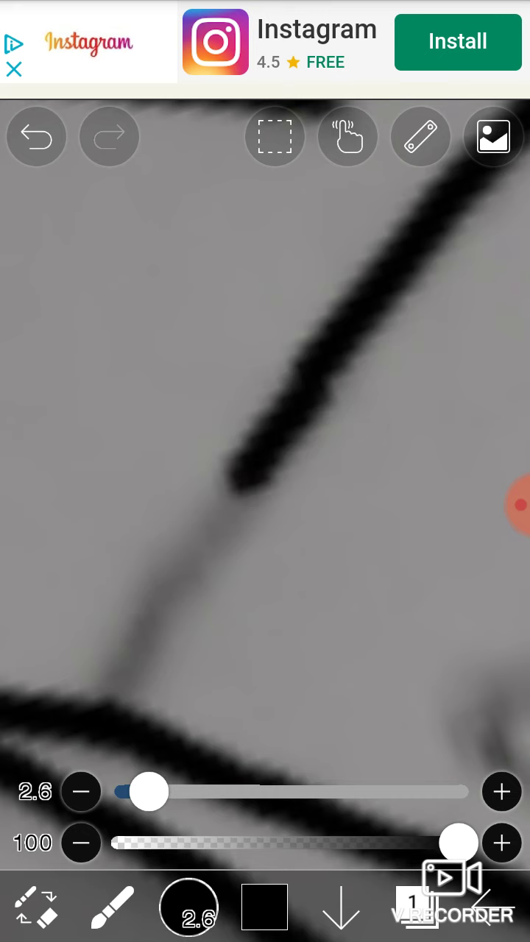
- Ink a stroke of the bow outline on the character's head in black
drag(228, 486, 110, 699)
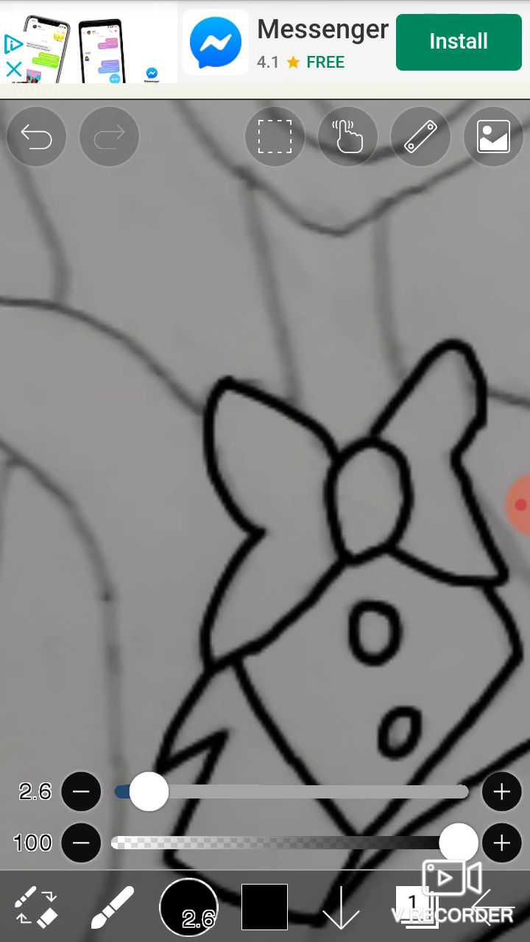
- Browse the Download folder's picture thumbnails for a reference image
click(492, 135)
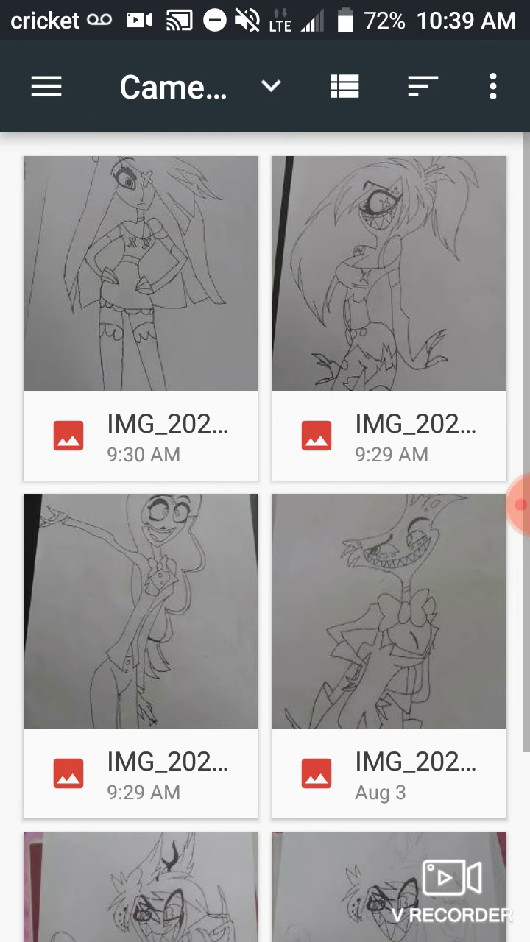
click(271, 86)
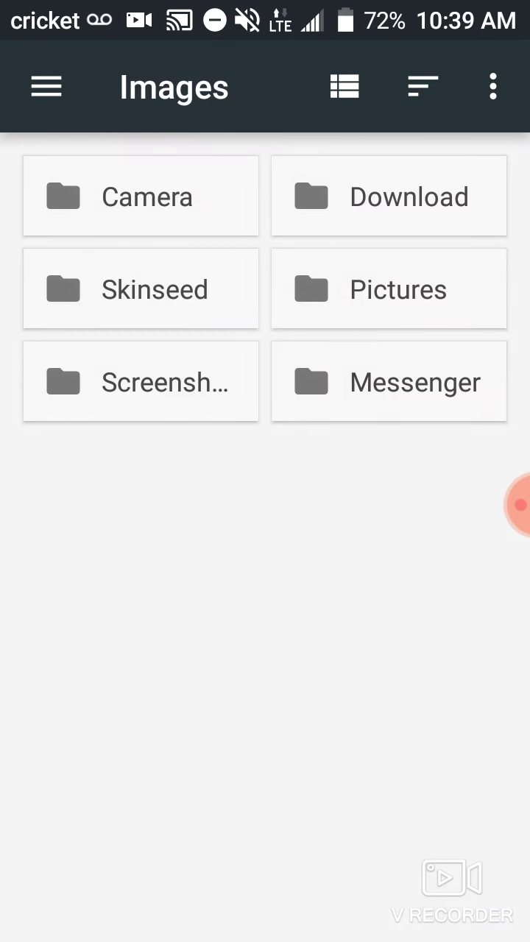
click(389, 196)
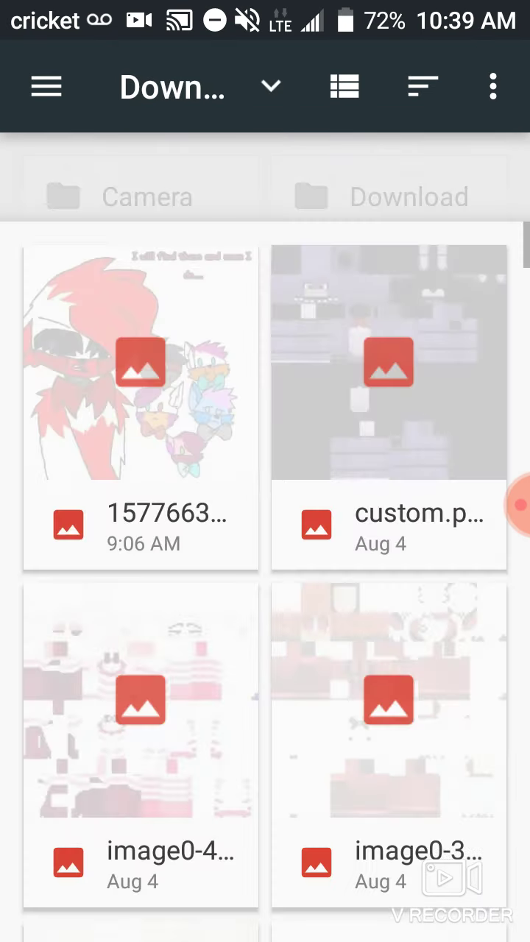
scroll(down, 3)
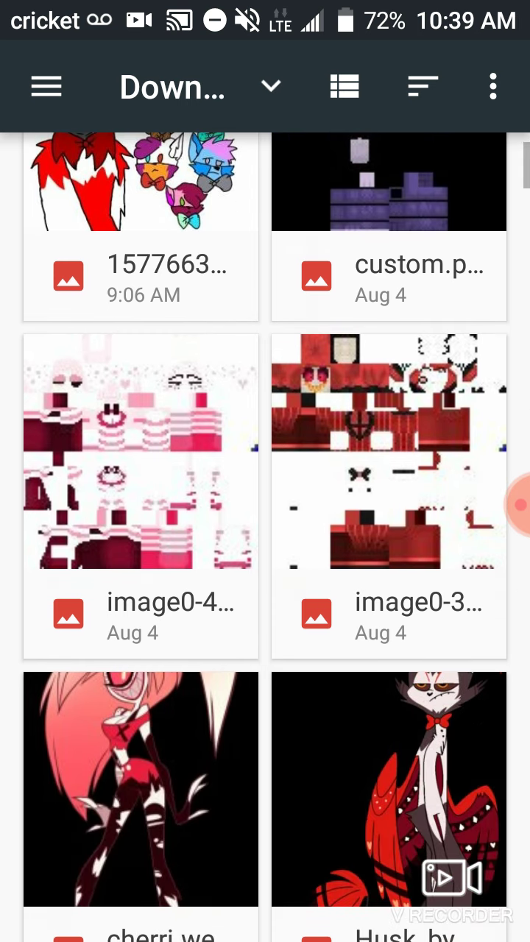
- Return from Download to the top-level Images folder list
click(270, 85)
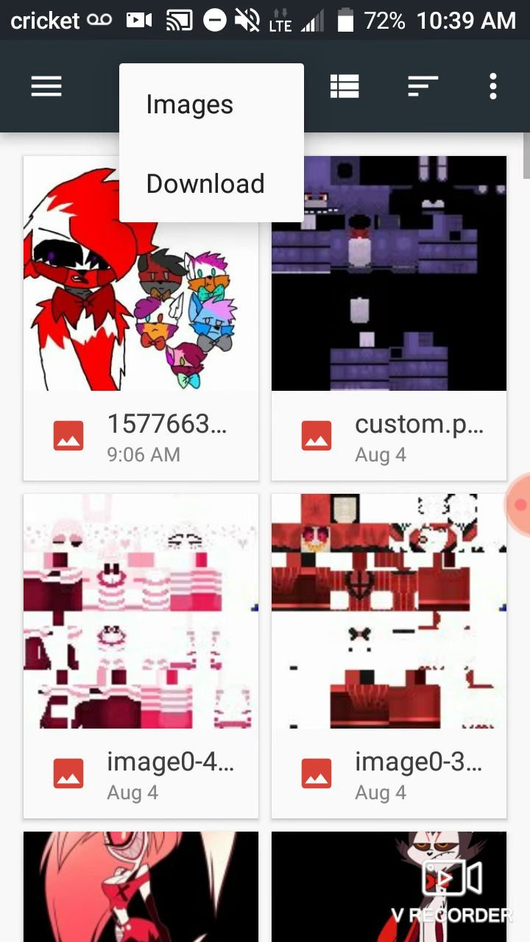
click(188, 105)
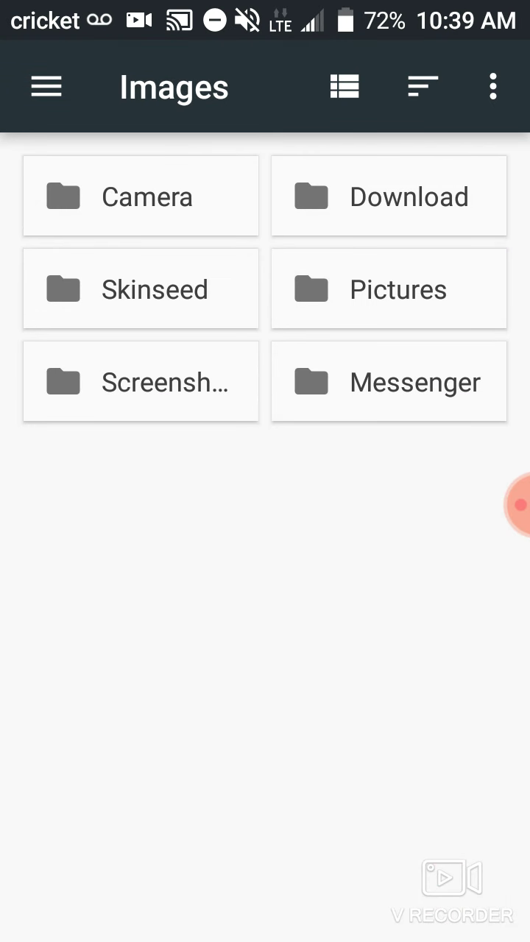